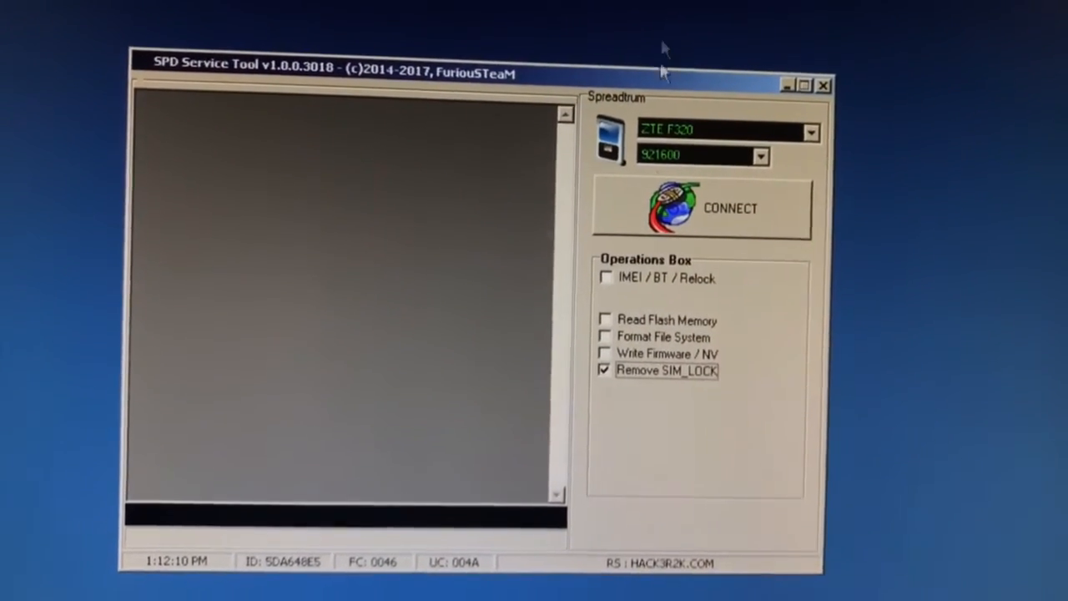
Connect to the ZTE F320 with Remove SIM_LOCK selected as the operation
click(701, 209)
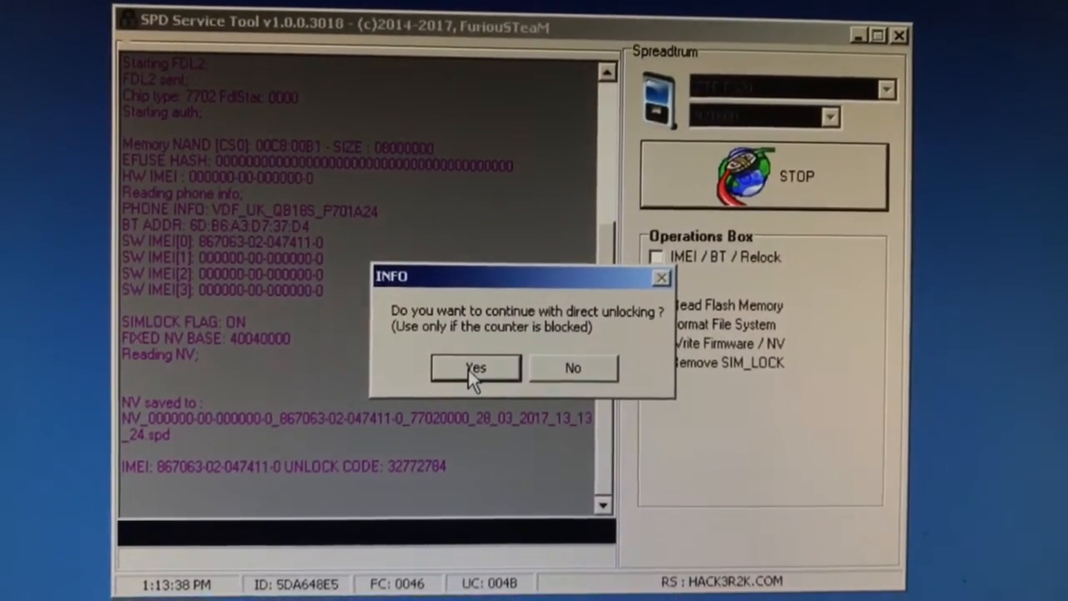
Confirm Yes in the INFO dialog to proceed with direct unlocking
click(474, 367)
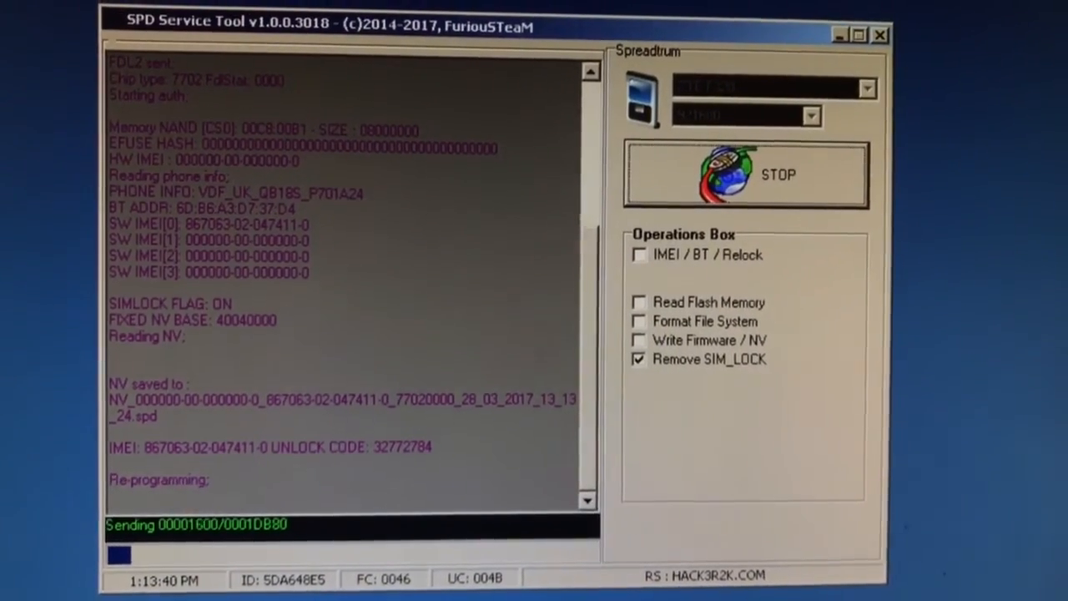